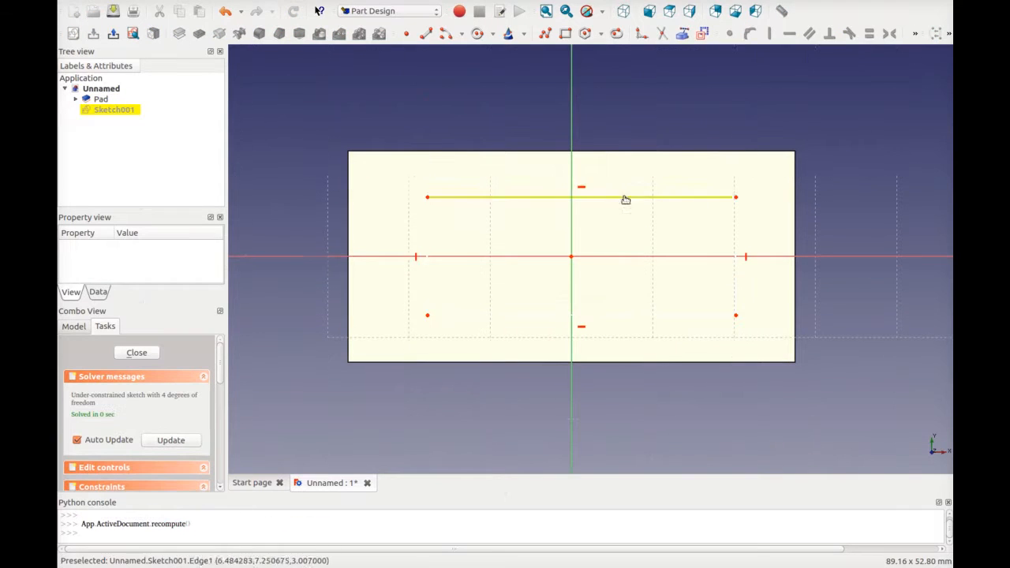
# Select the upper line of the central cutout rectangle.
pyautogui.click(914, 33)
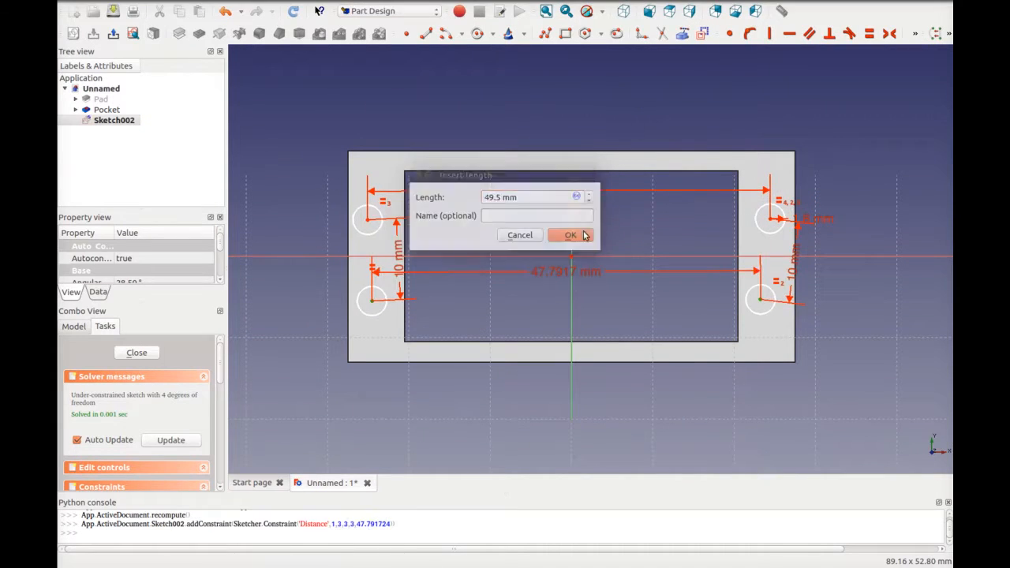
# Confirm the 49.5 mm hole spacing and edge offsets, then pocket the holes through all.
pyautogui.click(571, 235)
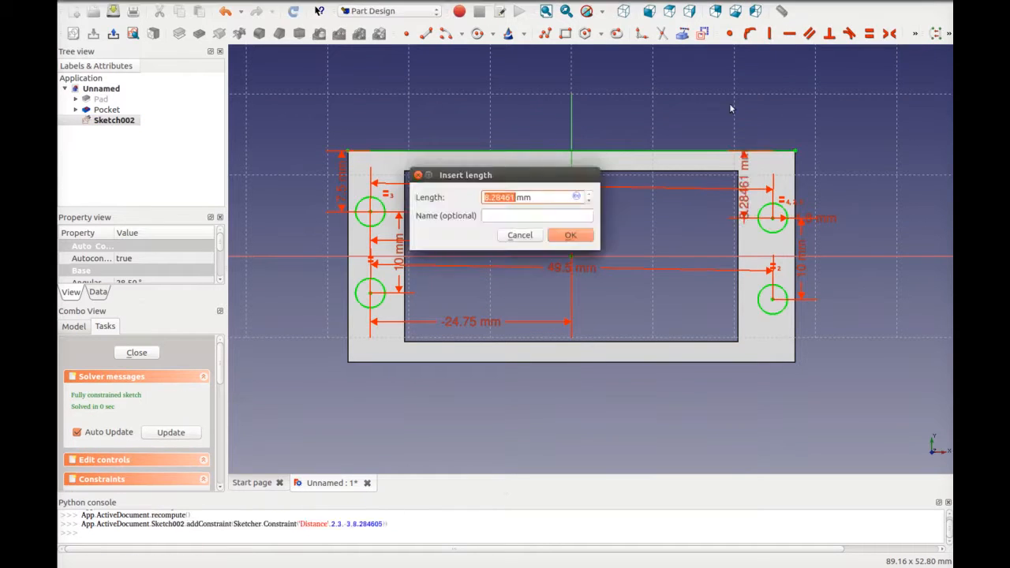
pyautogui.click(571, 235)
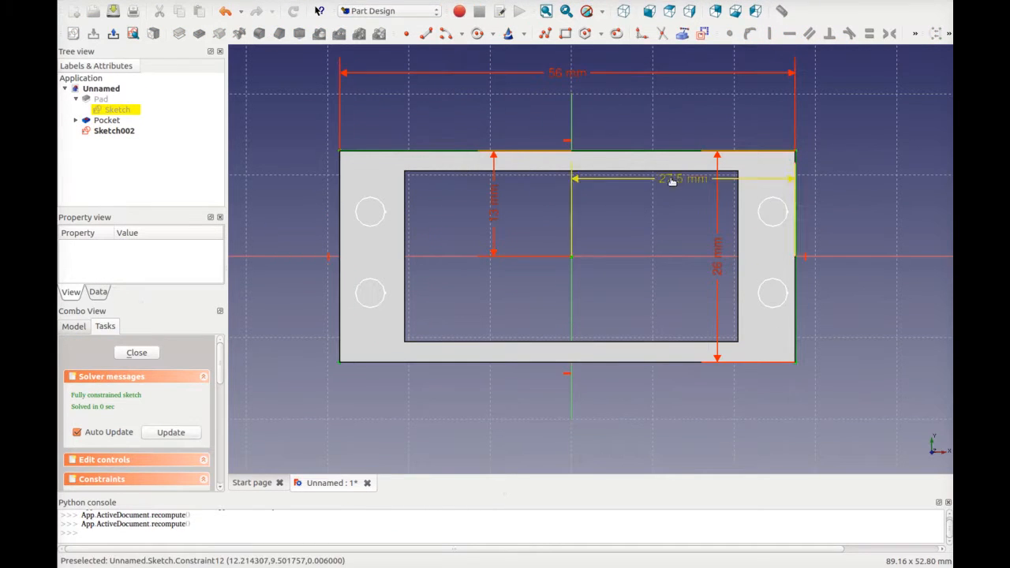
pyautogui.click(137, 353)
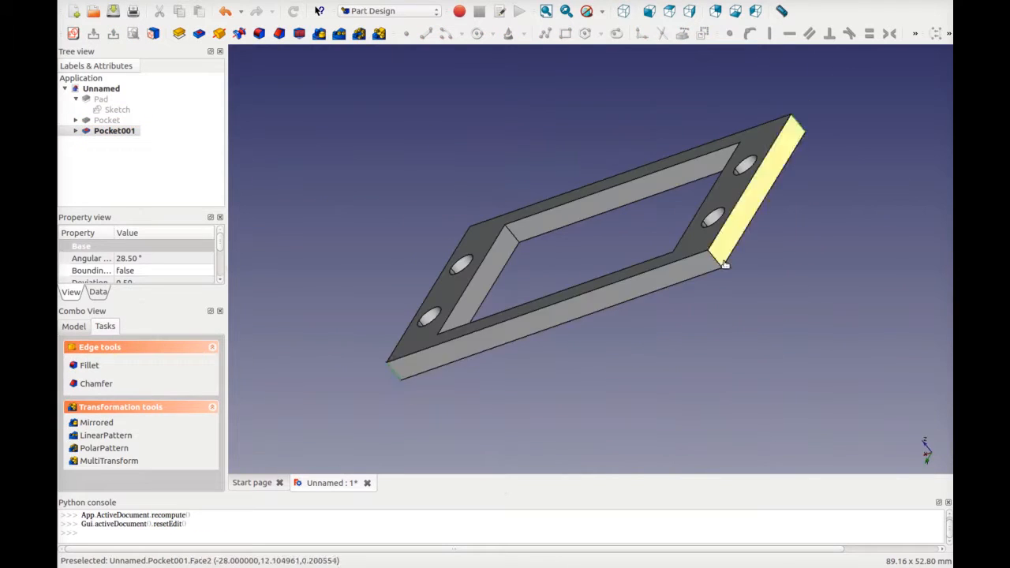